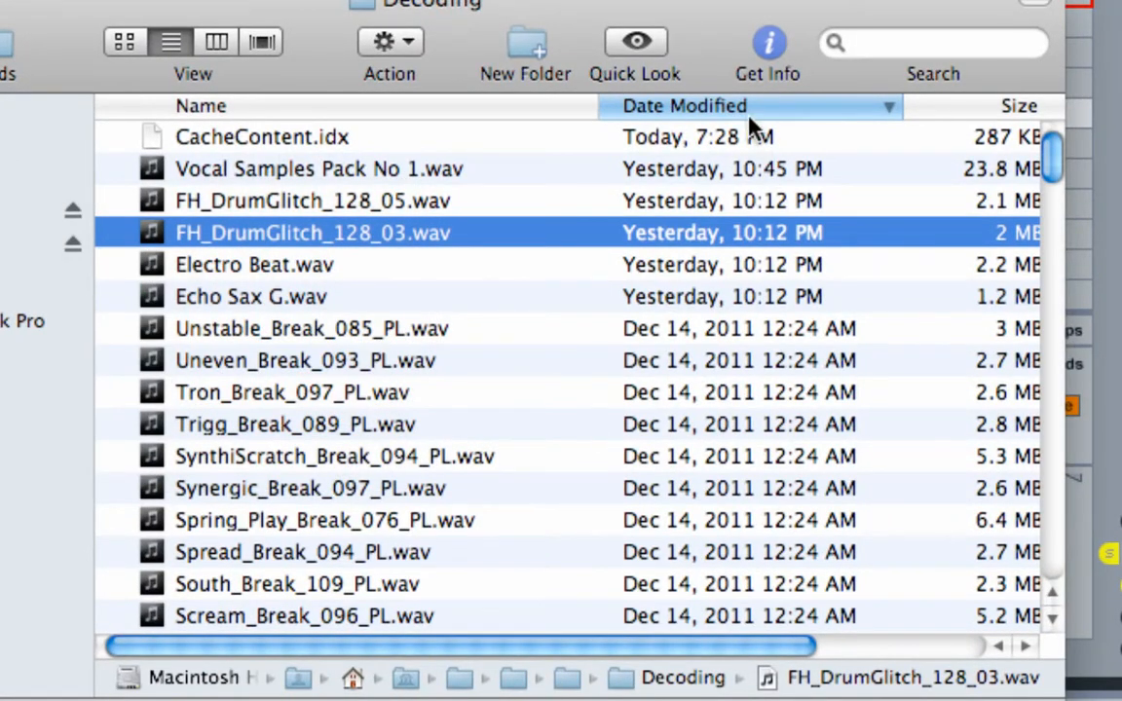
pyautogui.moveTo(662, 258)
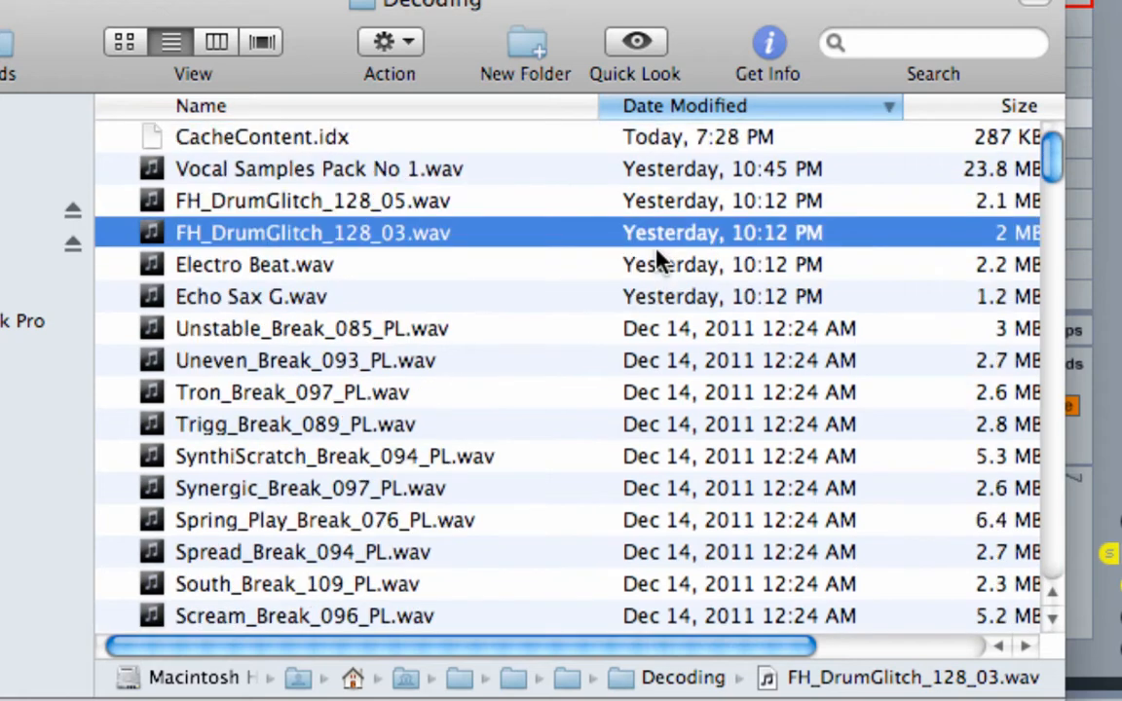
pyautogui.moveTo(613, 300)
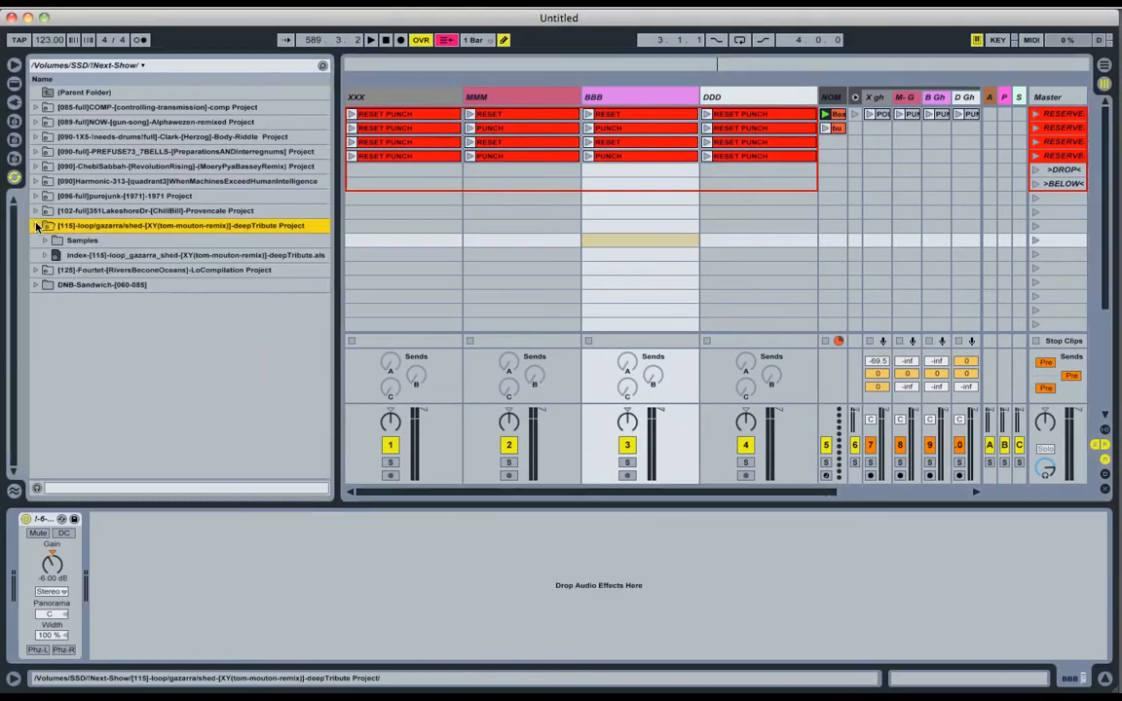
# Expand Samples > Imported and select 2_LOOP_-_XY_(Tom_Moulton_remix)_320.mp3.
pyautogui.click(44, 240)
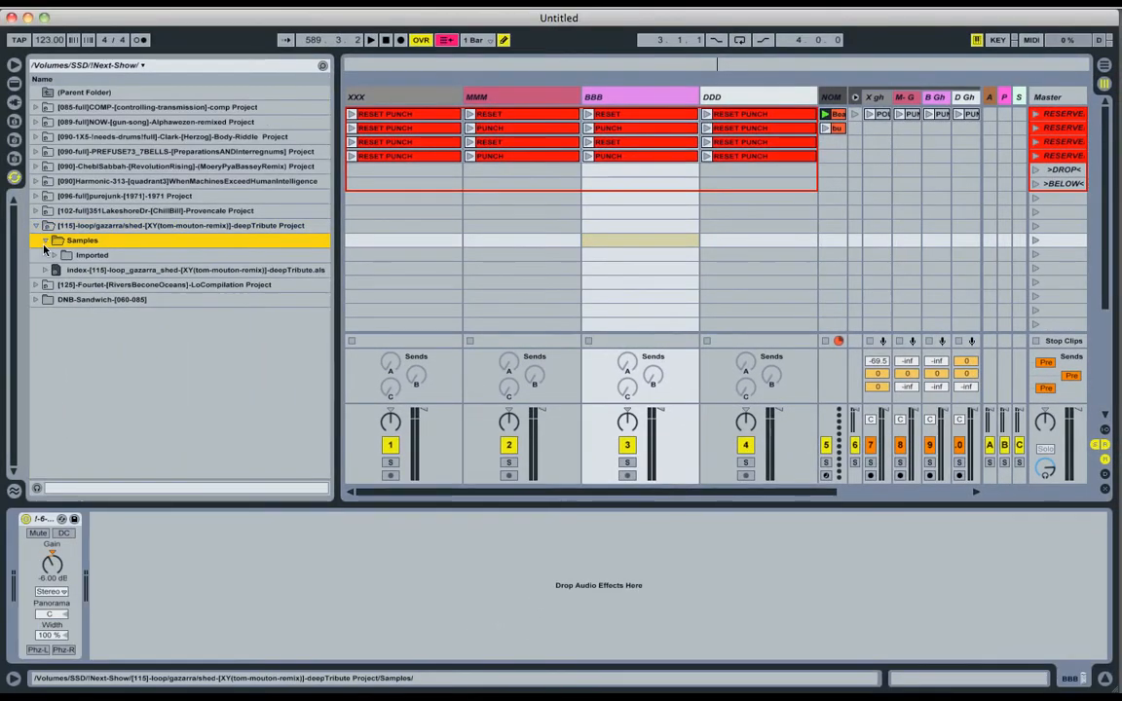
pyautogui.click(55, 255)
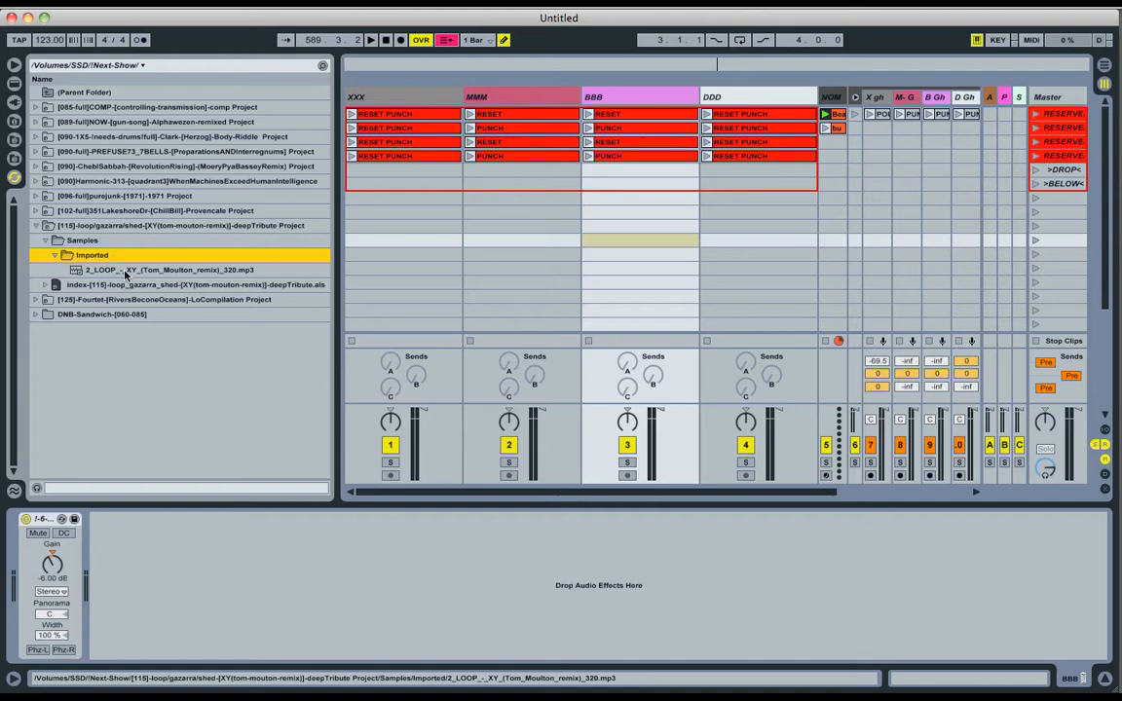
pyautogui.click(170, 269)
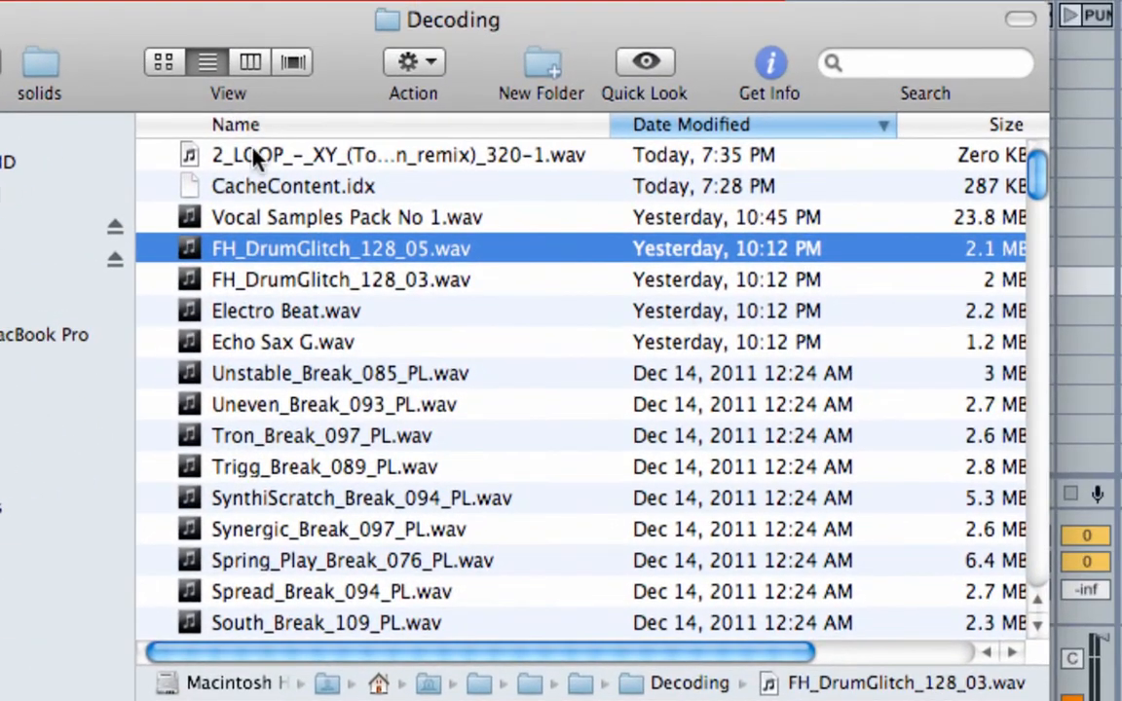
# Select the newly created 2_LOOP_..._320-1.wav at the top of Finder's Decoding folder.
pyautogui.click(397, 155)
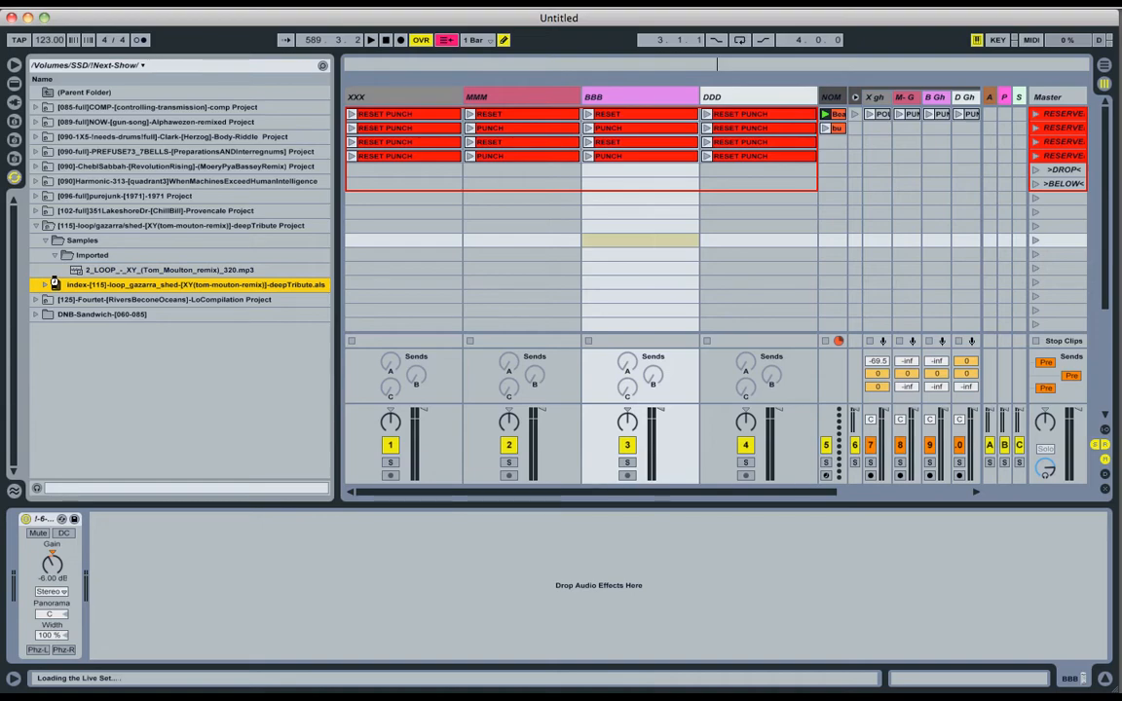
# Load the deepTribute .als set and inspect the warped Tom Moulton loop clip.
pyautogui.doubleClick(193, 285)
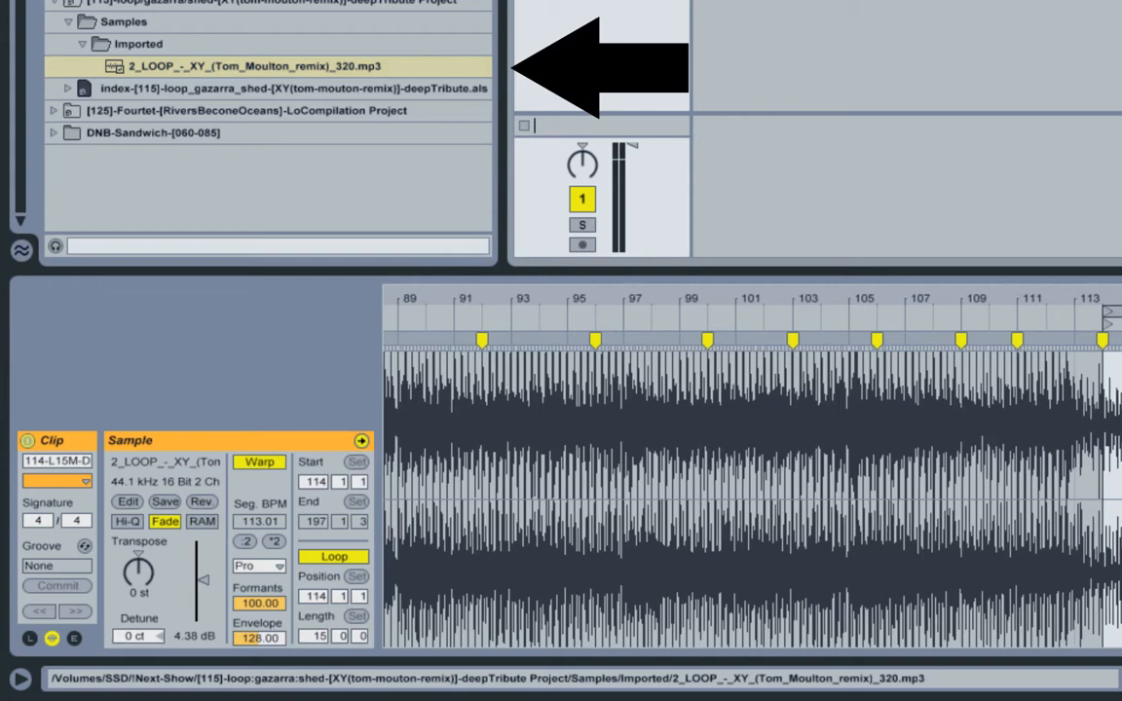
pyautogui.click(253, 66)
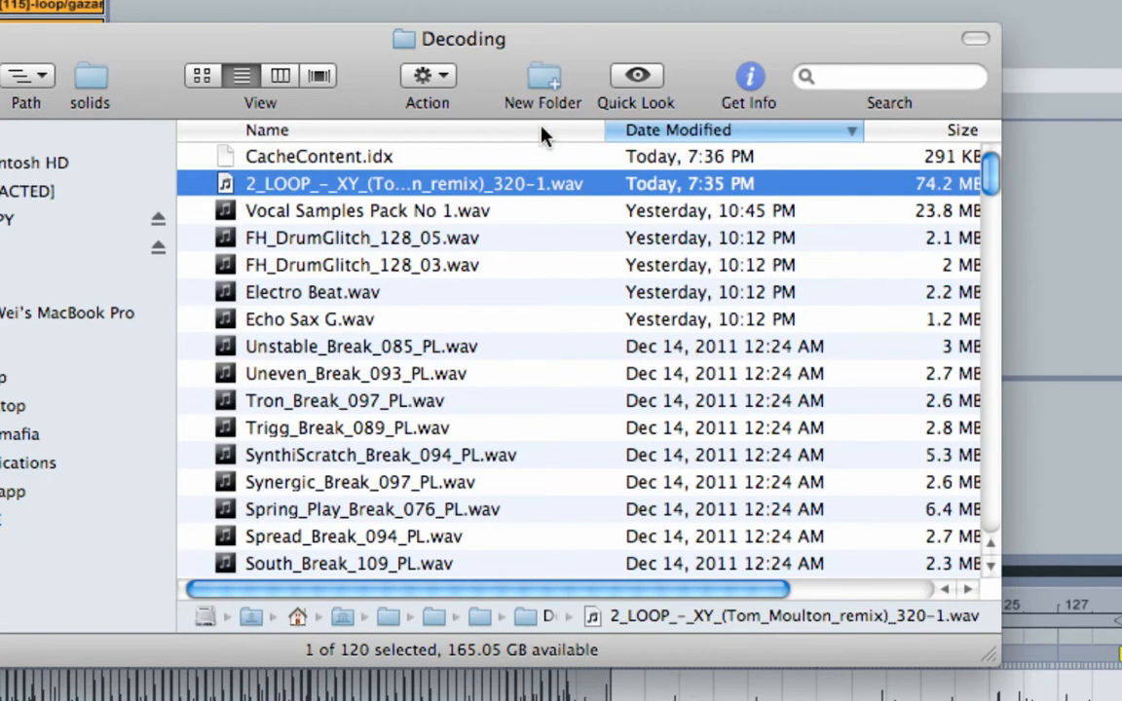
pyautogui.moveTo(491, 195)
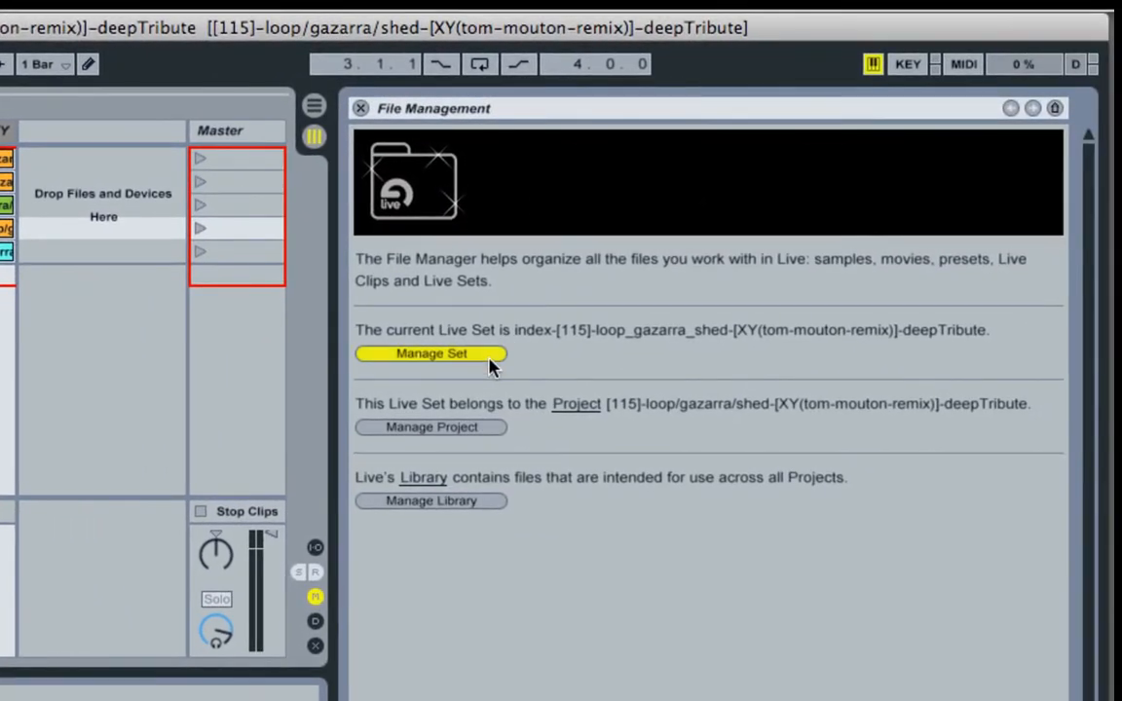
# Use Manage Set and View Files to list the set's referenced Tom Moulton MP3.
pyautogui.click(431, 352)
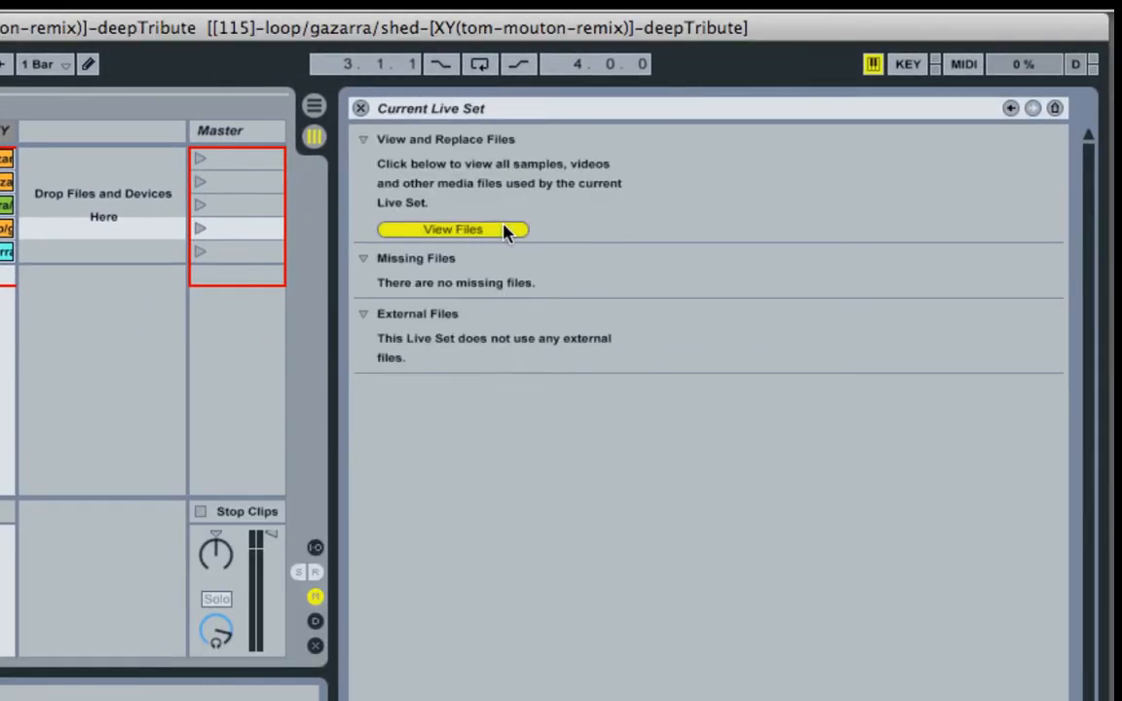
pyautogui.click(452, 229)
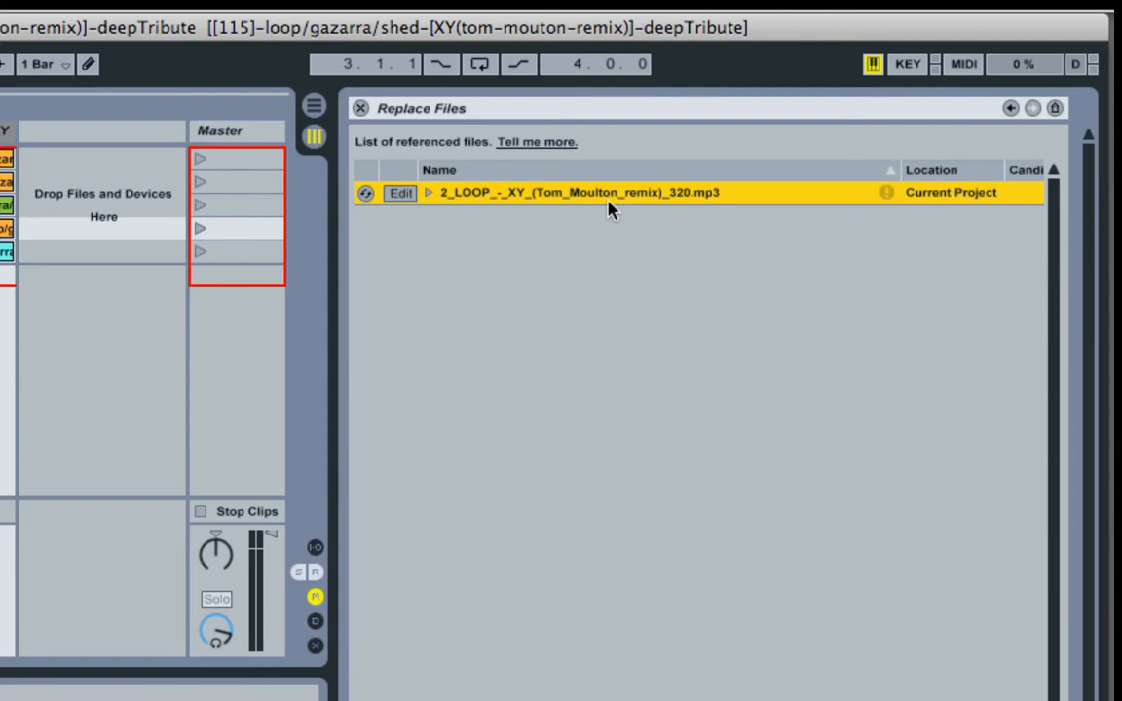
pyautogui.moveTo(392, 232)
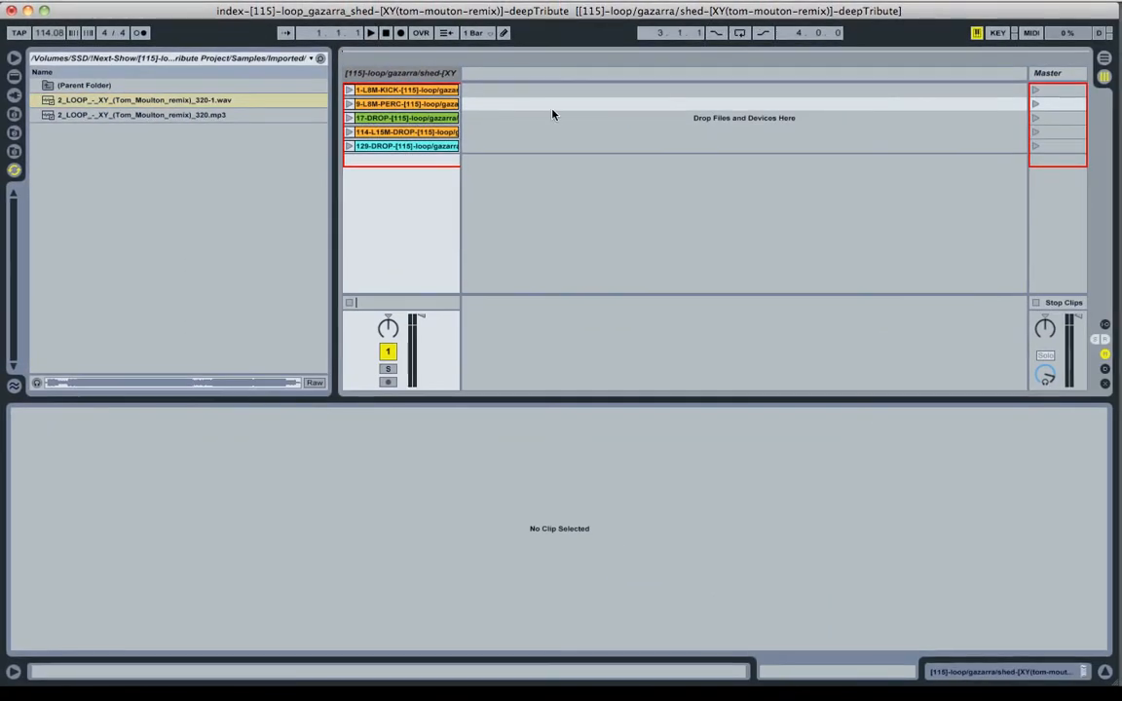
# Select the 114-L15M-DROP clip and confirm its sample is 320-1.wav with warp markers.
pyautogui.click(140, 99)
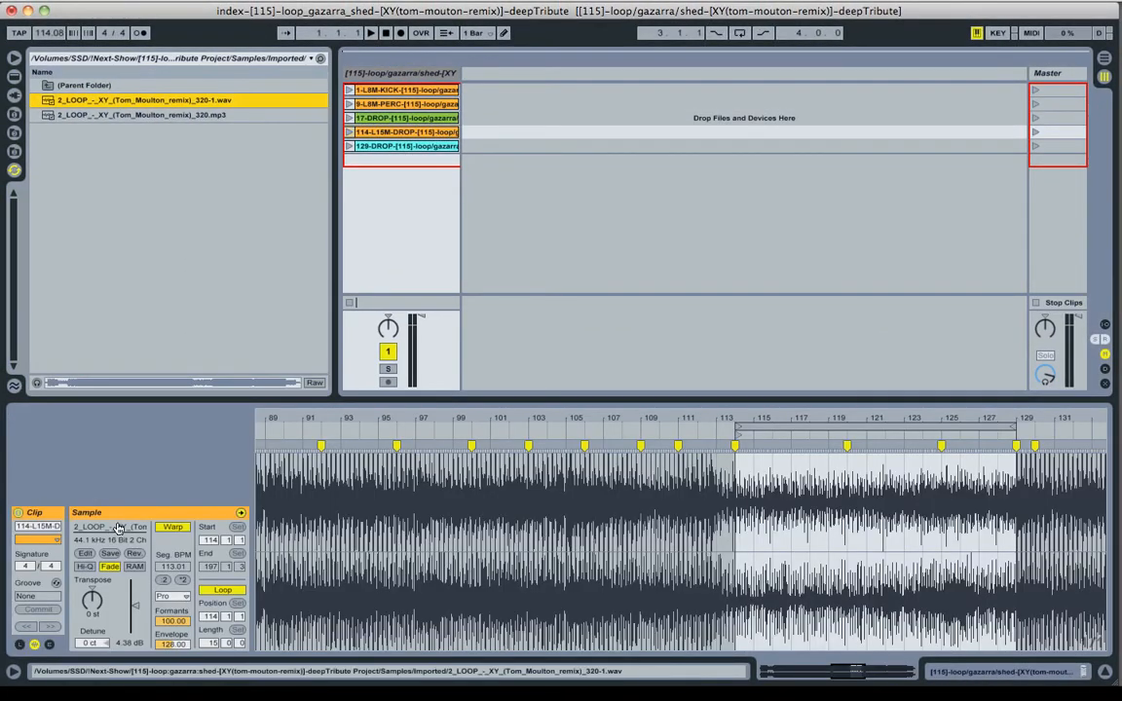
pyautogui.click(139, 114)
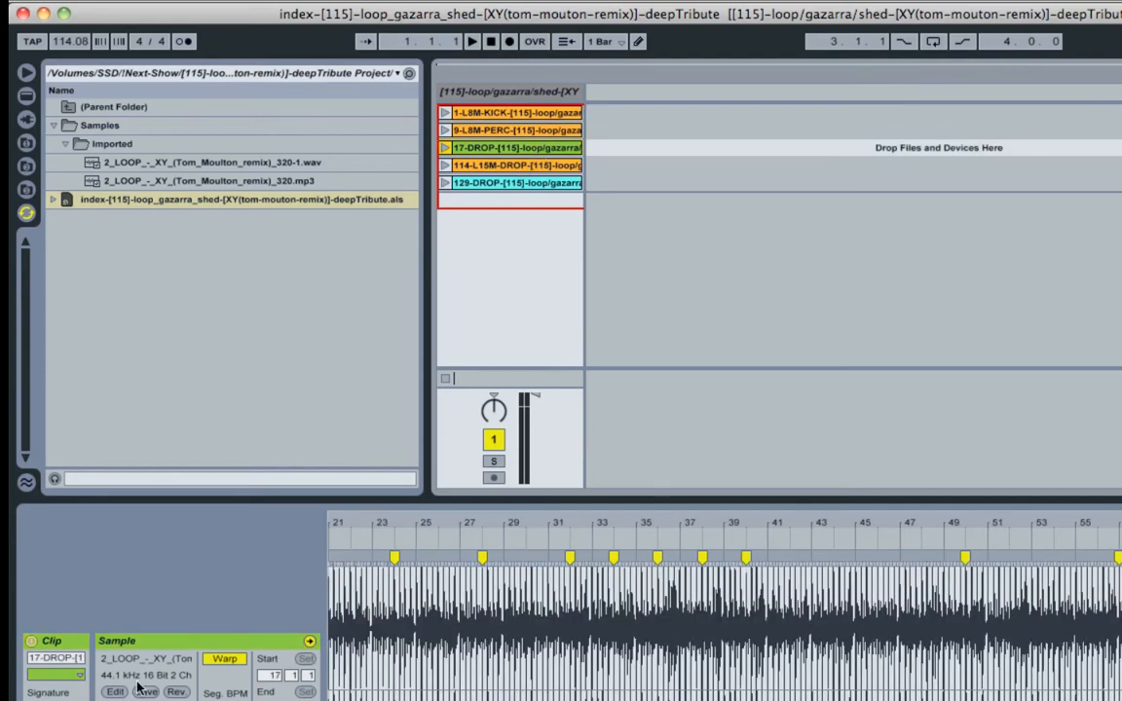
# Reveal the 17-DROP and 129-DROP clips' sample file to confirm they reference the Tom Moulton loop.
pyautogui.click(215, 161)
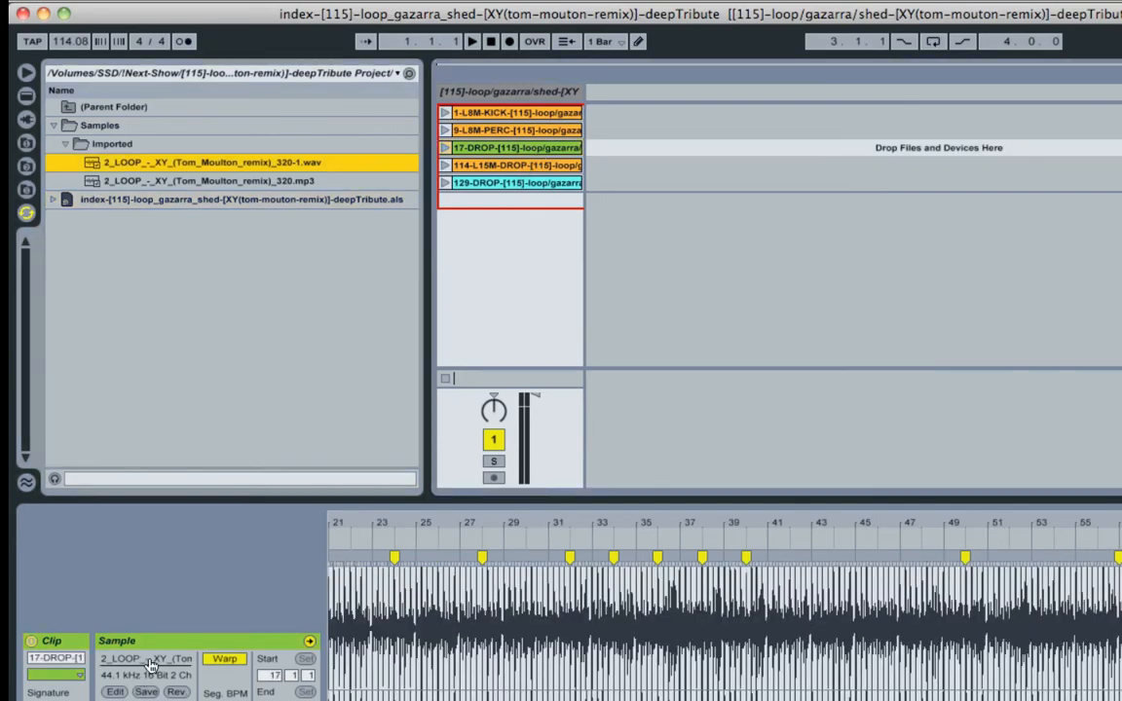
pyautogui.click(514, 183)
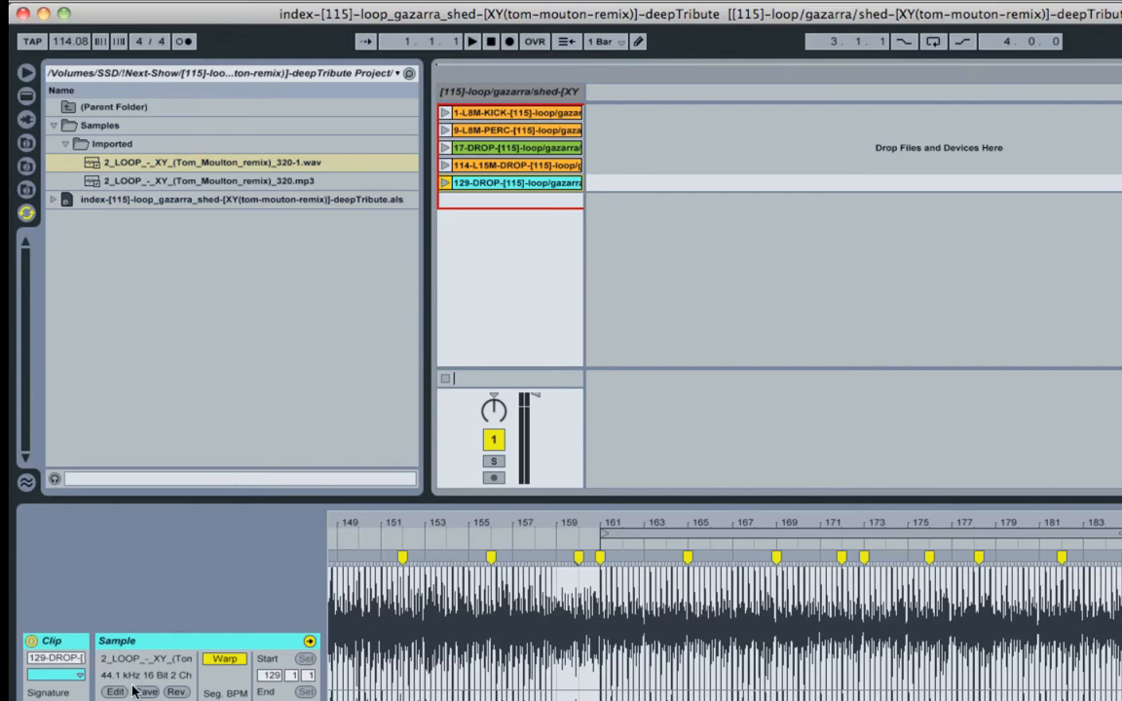